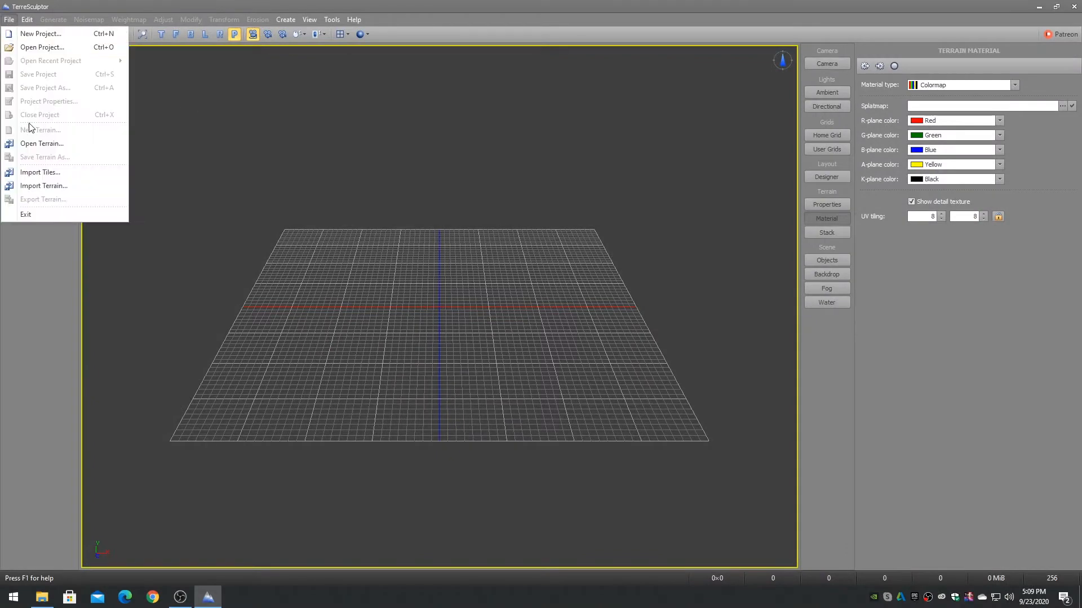
# - Open the 4096×4096 mountain terrain file and display it at Normal LOD
pyautogui.click(42, 143)
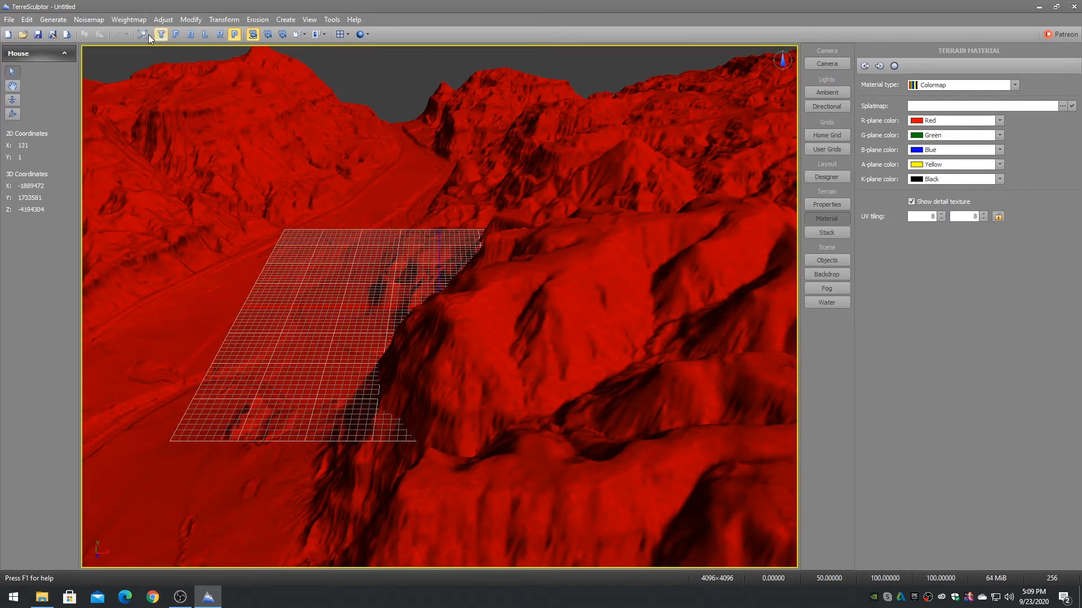
pyautogui.click(340, 34)
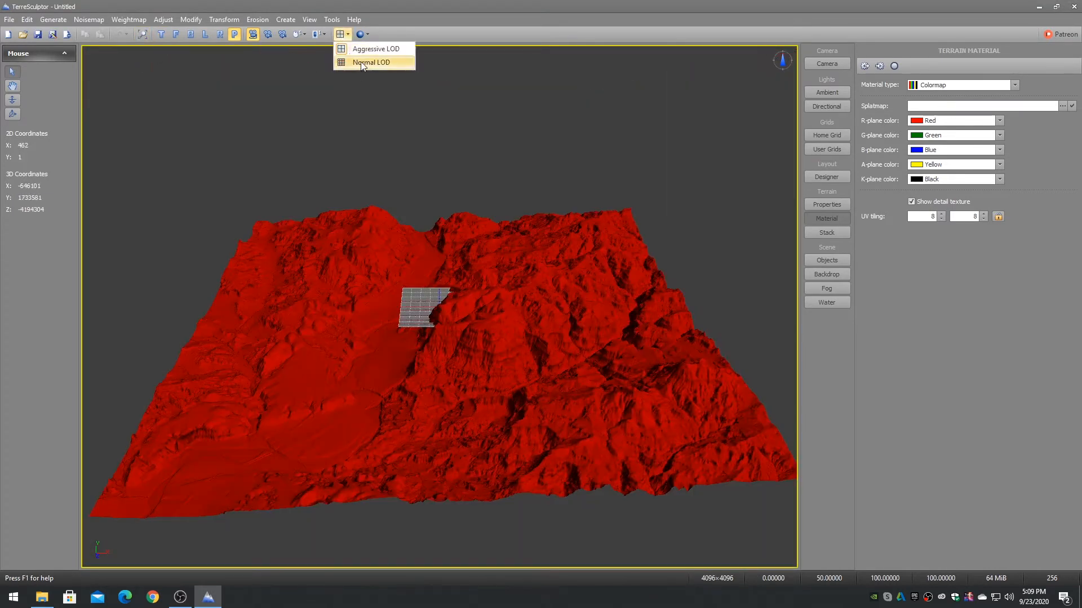
pyautogui.click(371, 62)
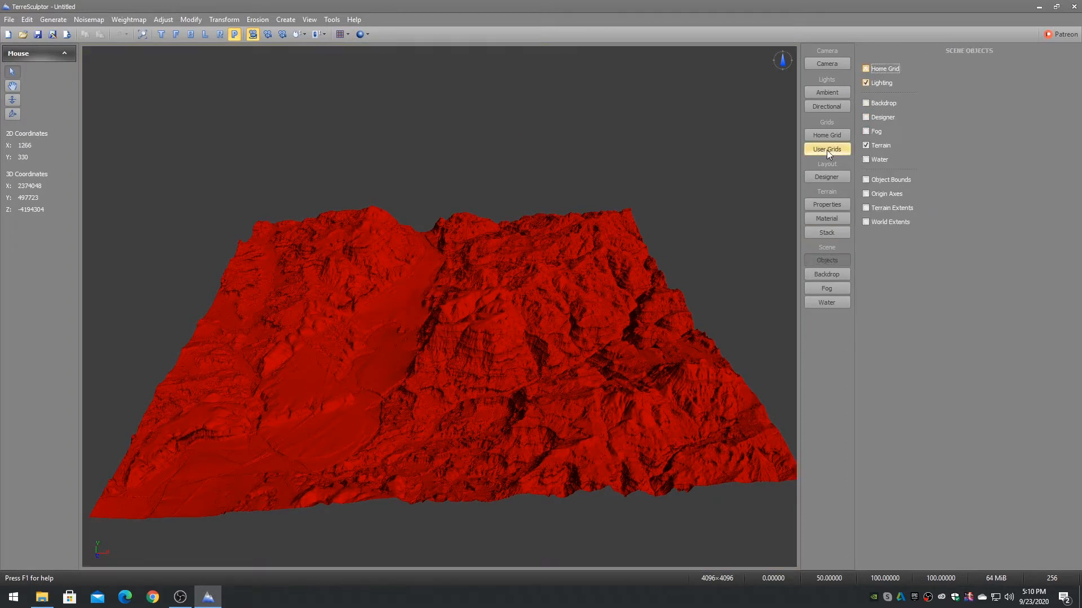
# - Browse to the splatmap image in the Material panel and apply it as the colormap splatmap
pyautogui.click(826, 218)
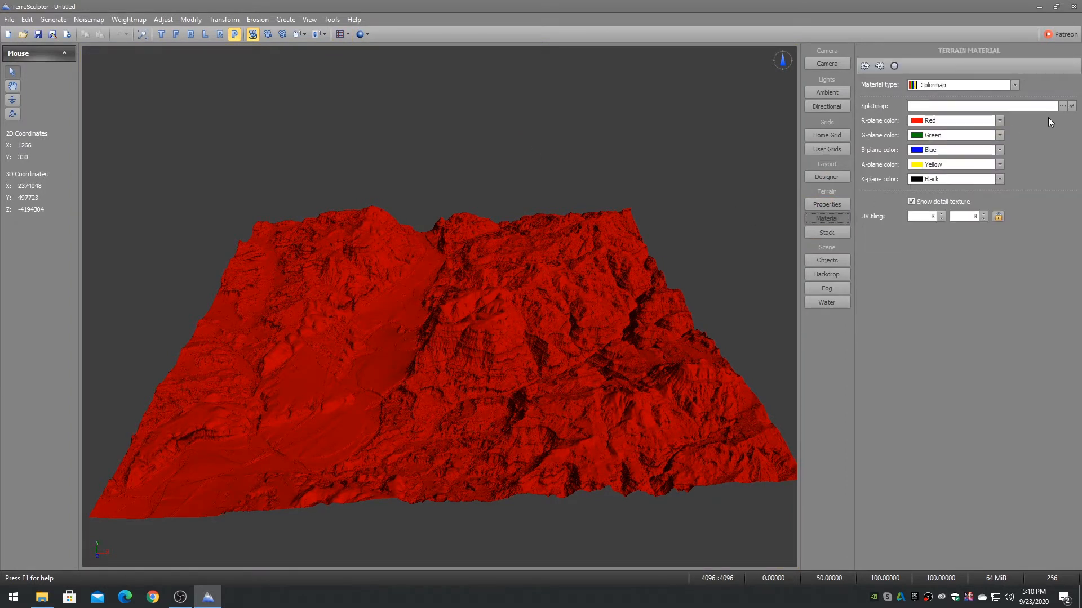
pyautogui.click(1062, 105)
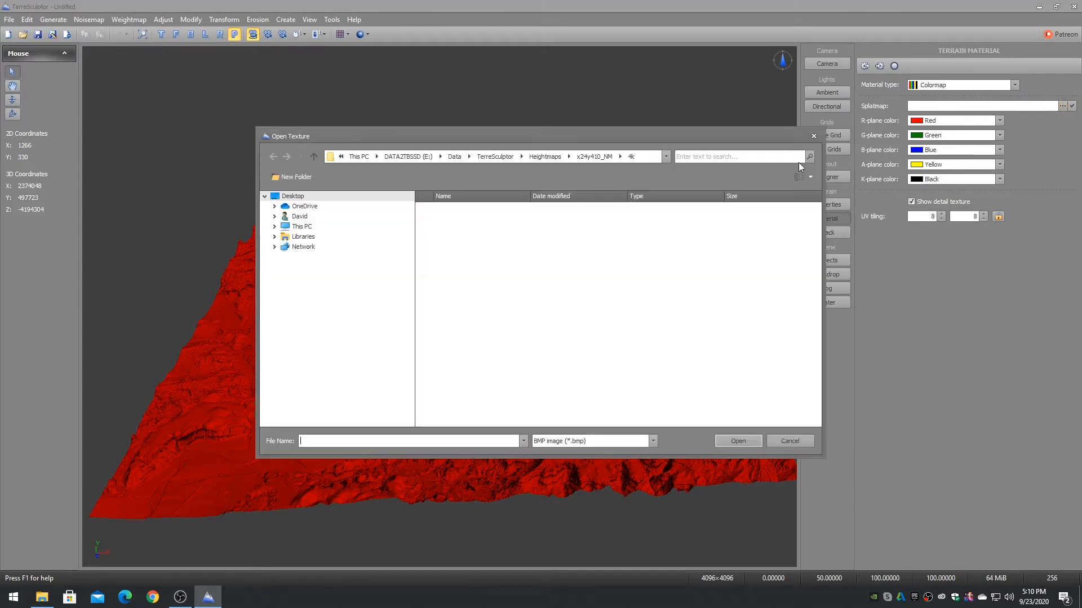
pyautogui.click(651, 441)
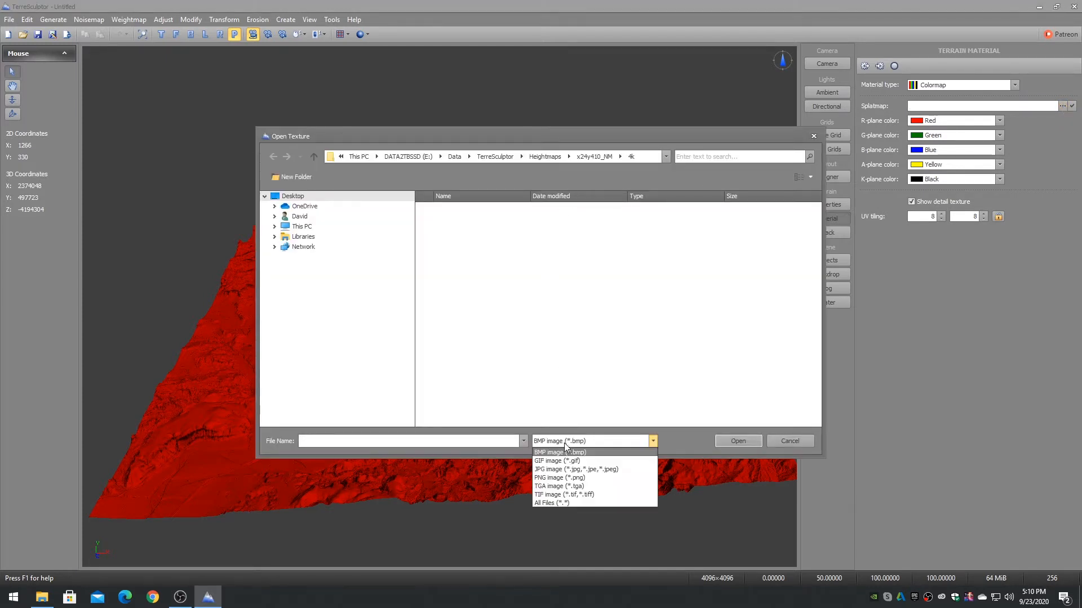
pyautogui.click(559, 477)
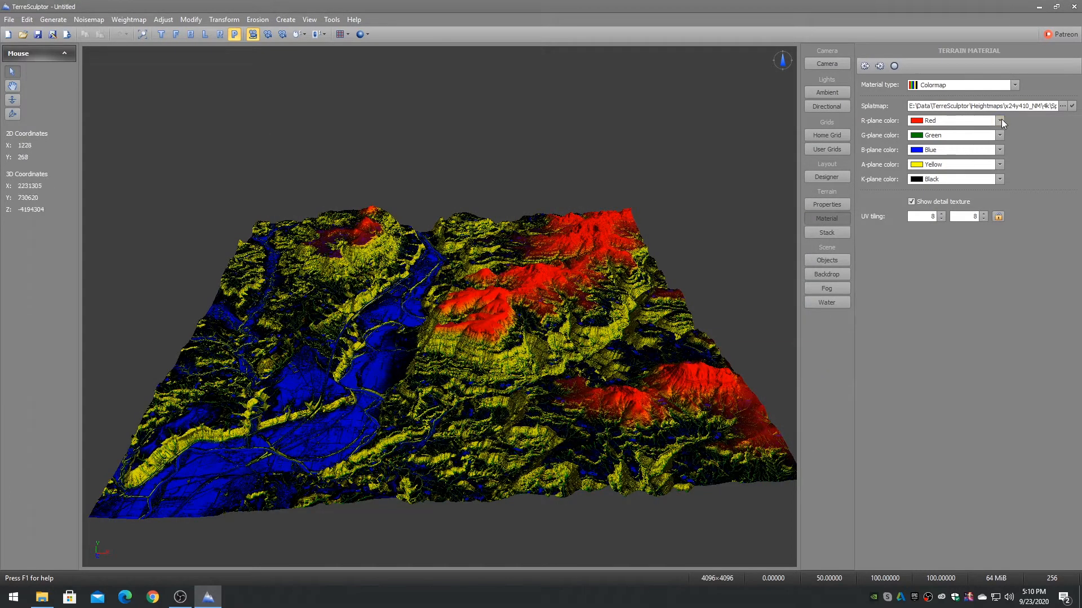
# - Color the splatmap planes: R white, G black, B olive green, A dark brown, K Tan
pyautogui.click(999, 120)
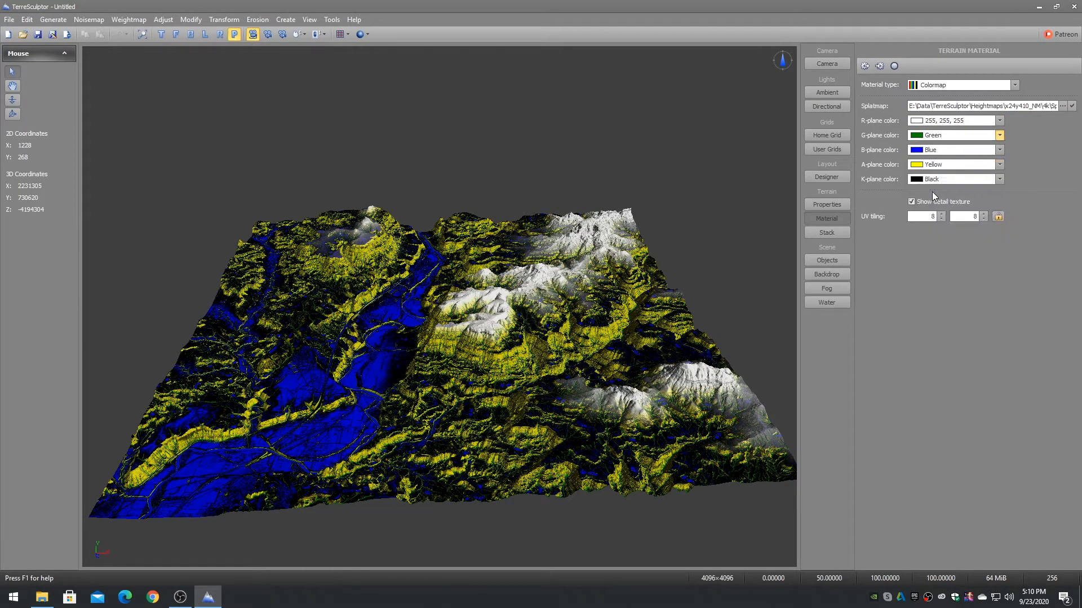
pyautogui.click(998, 135)
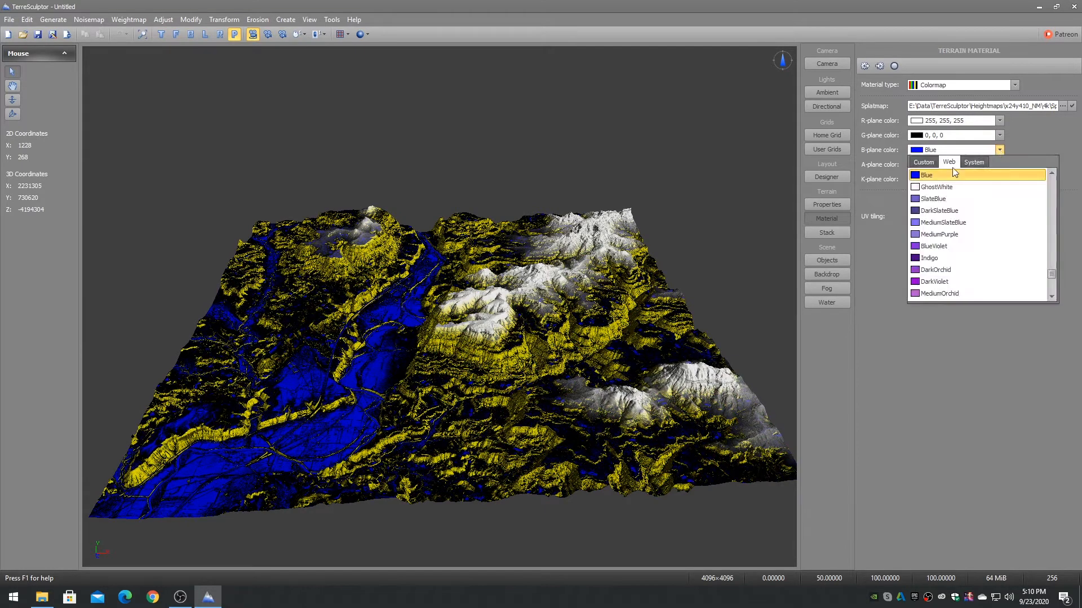
pyautogui.click(923, 162)
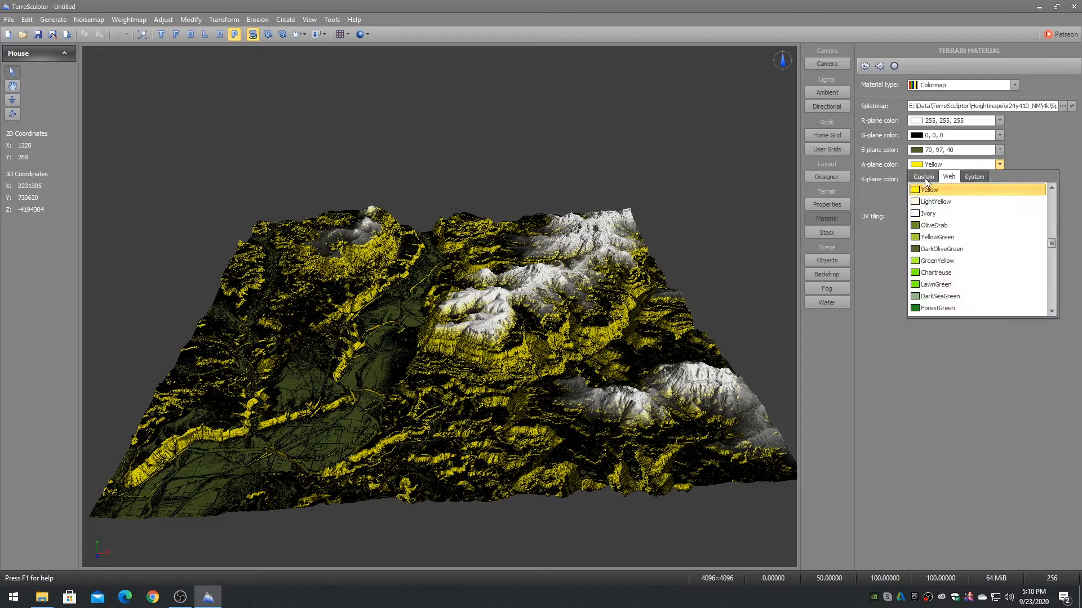
pyautogui.click(923, 177)
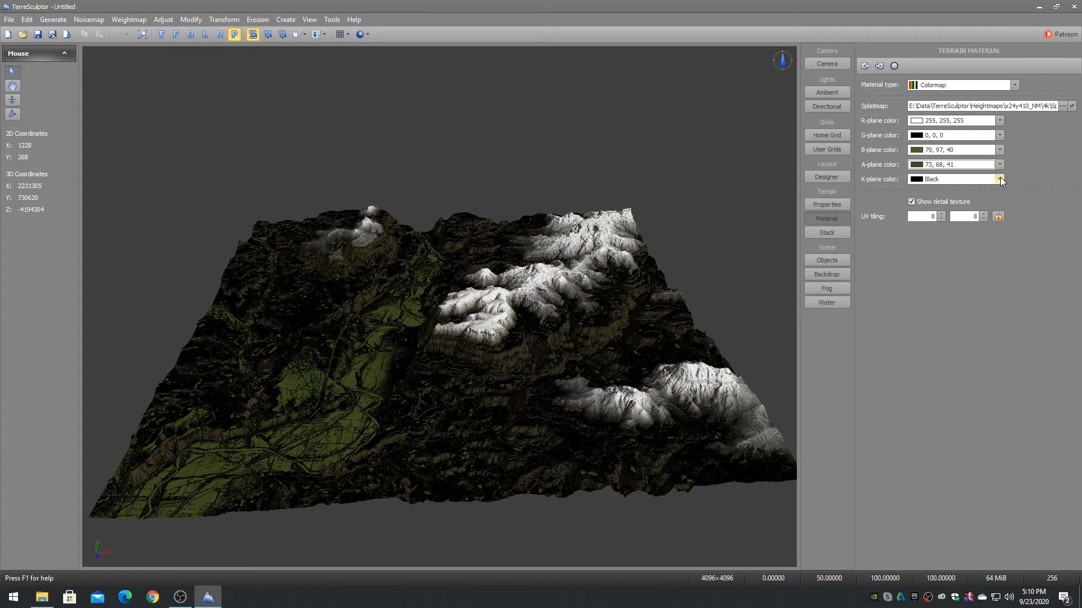
pyautogui.click(999, 179)
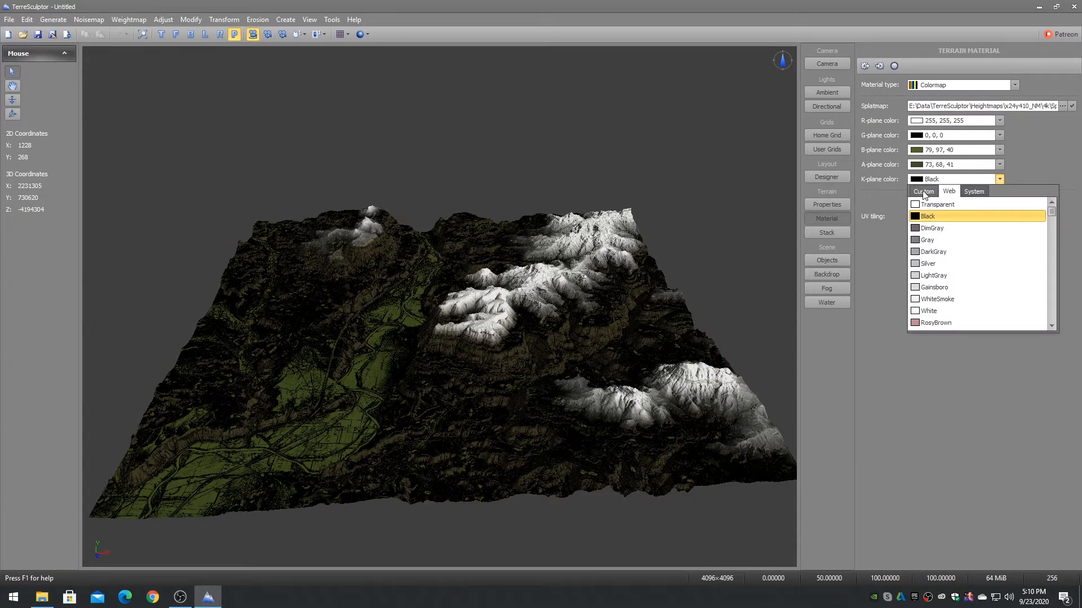
pyautogui.click(948, 191)
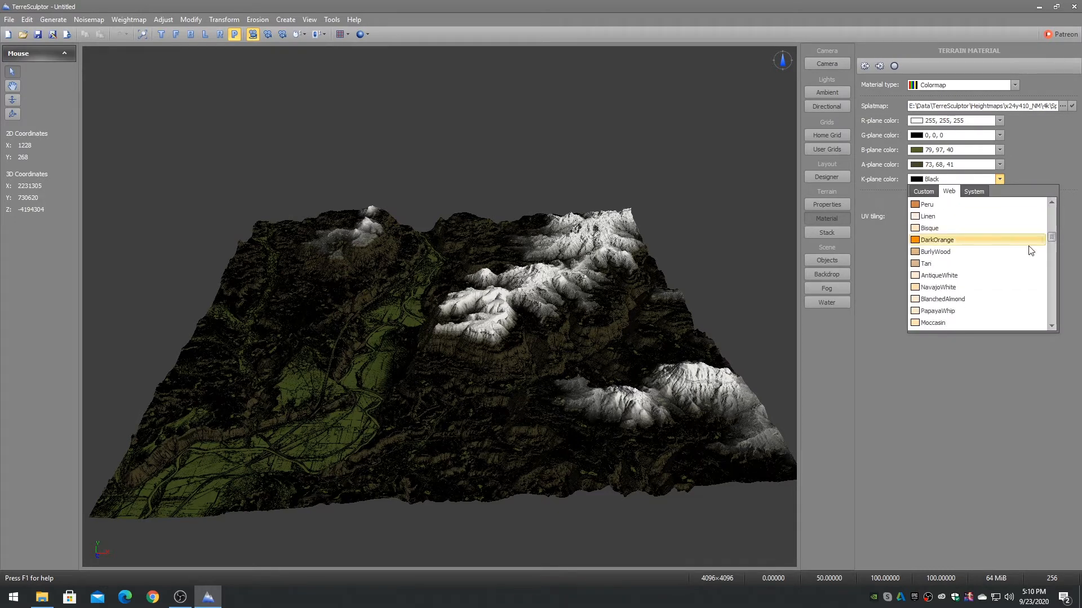
pyautogui.click(926, 264)
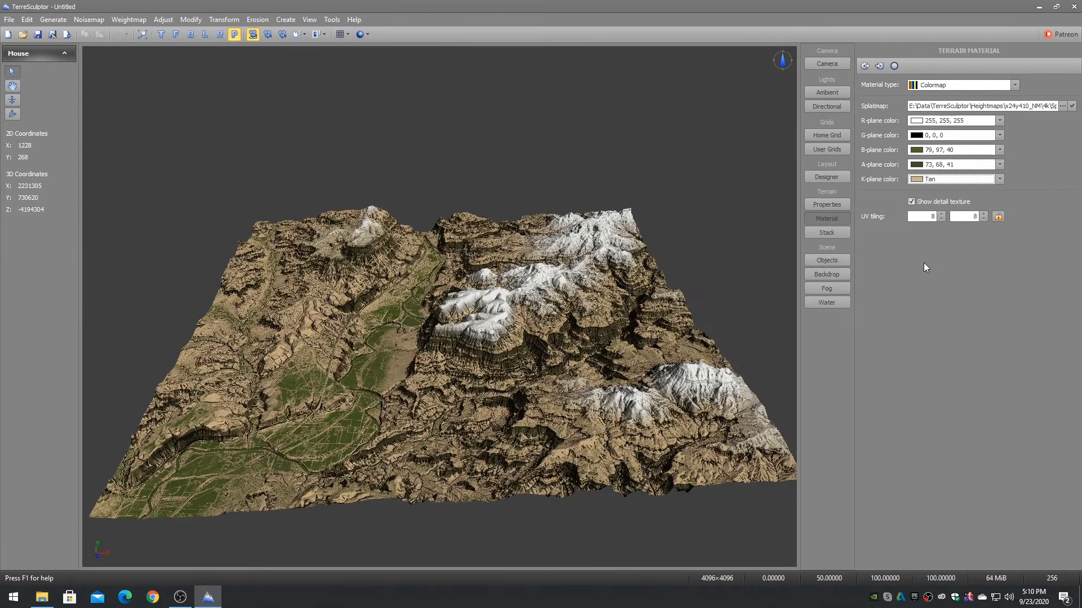
pyautogui.moveTo(480, 147)
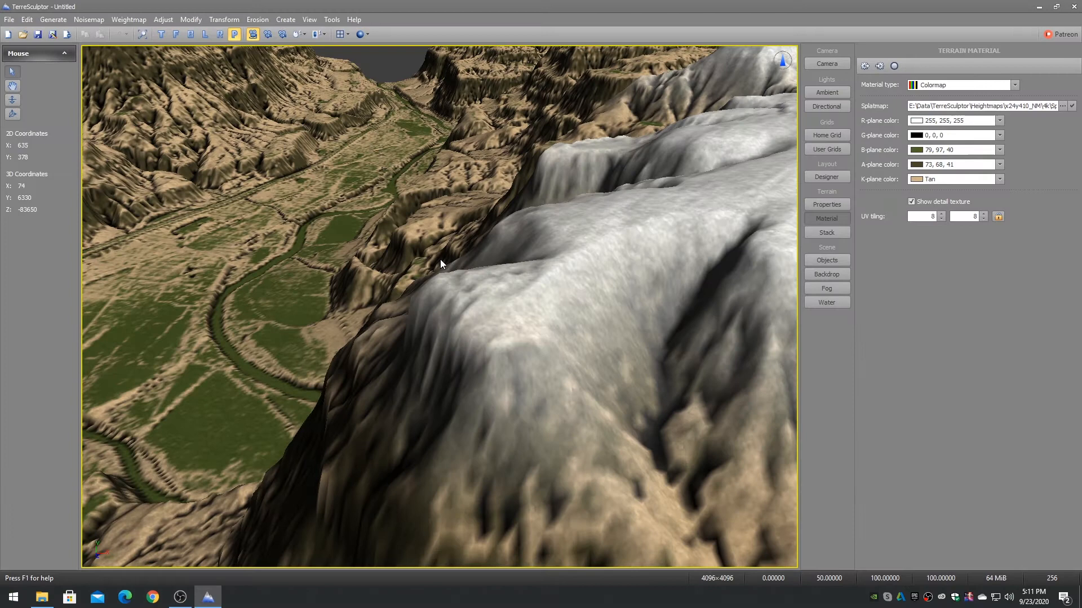
# - Toggle the detail texture off and on, then enter UV tiling values 1.00 and 8.00
pyautogui.click(911, 202)
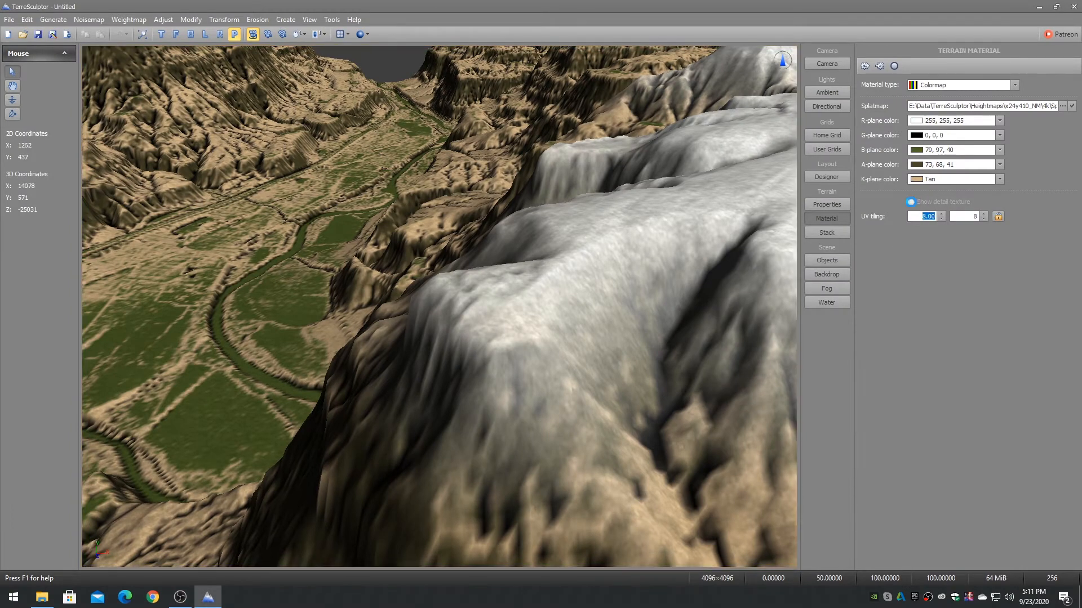
pyautogui.click(911, 202)
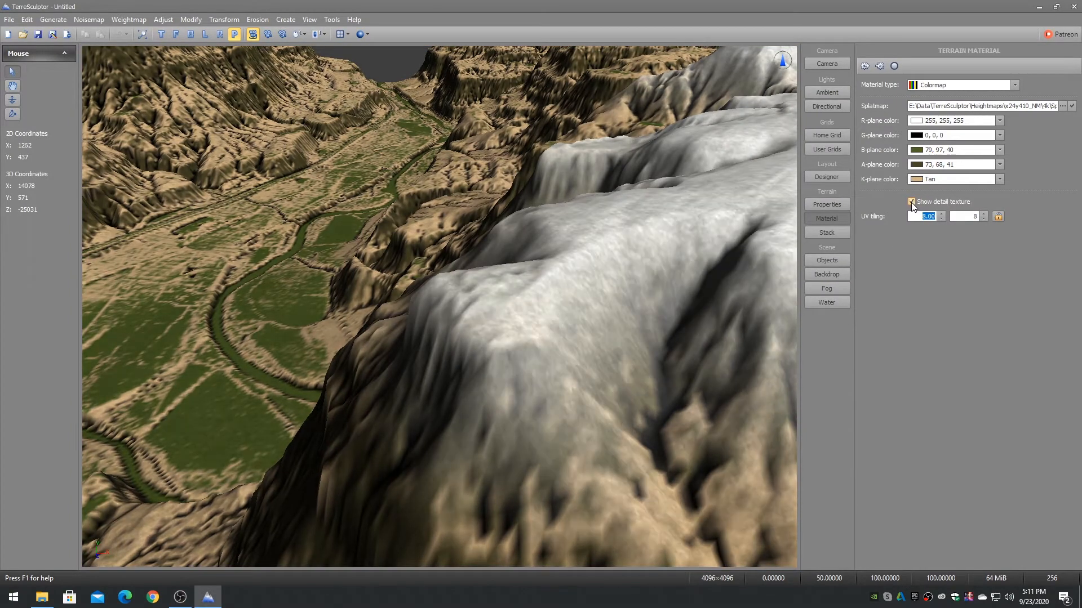
pyautogui.click(912, 201)
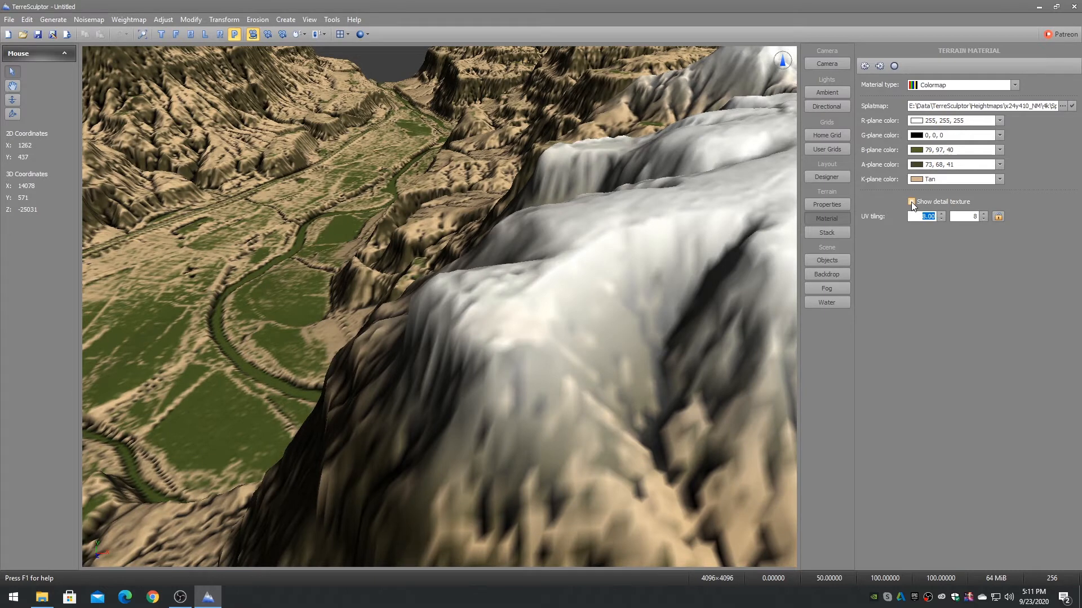
pyautogui.click(912, 202)
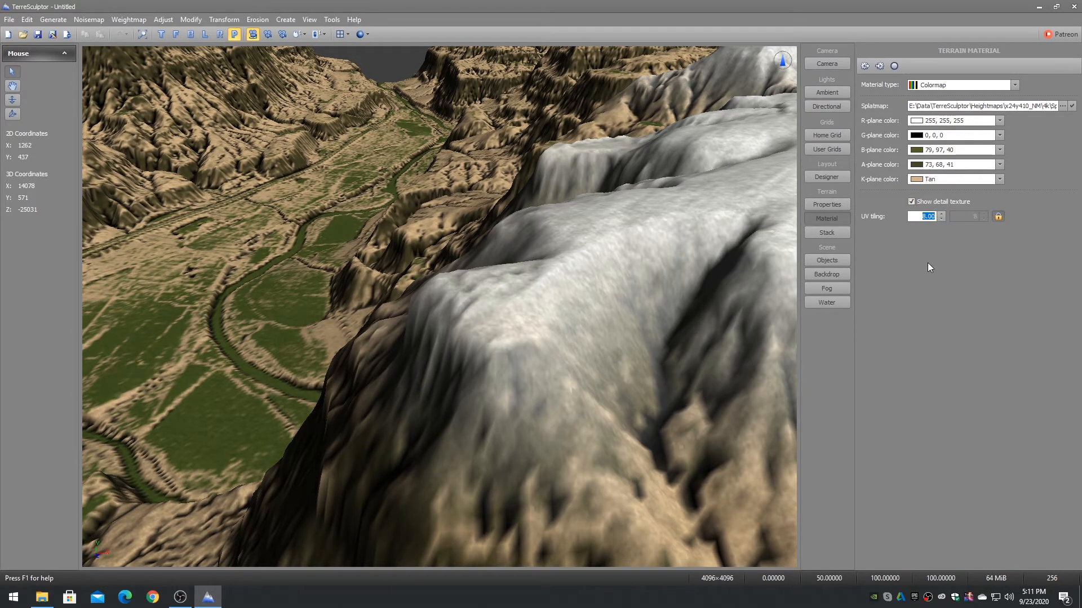
pyautogui.write('1.00')
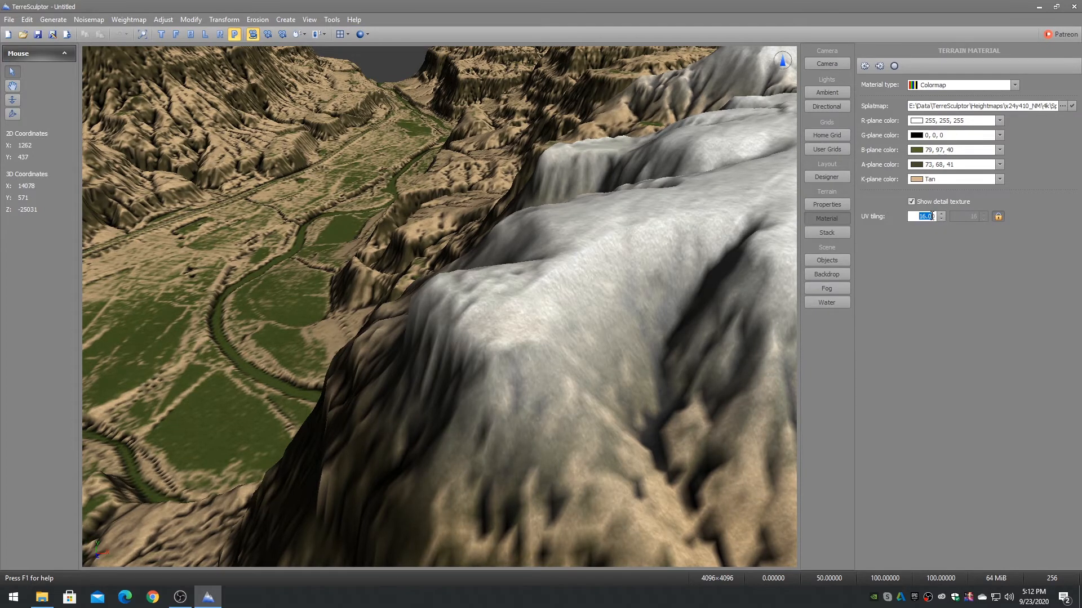
pyautogui.write('8.00')
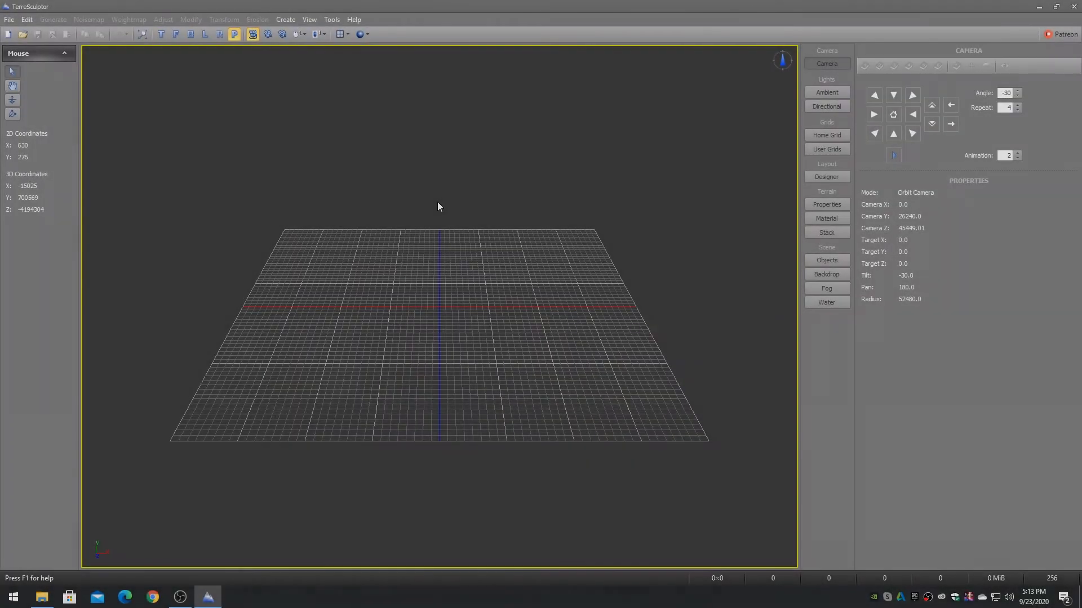
# - Open the Mask Splatmap Creator and set its format to 32bpp RGBA 5 Texture
pyautogui.click(285, 19)
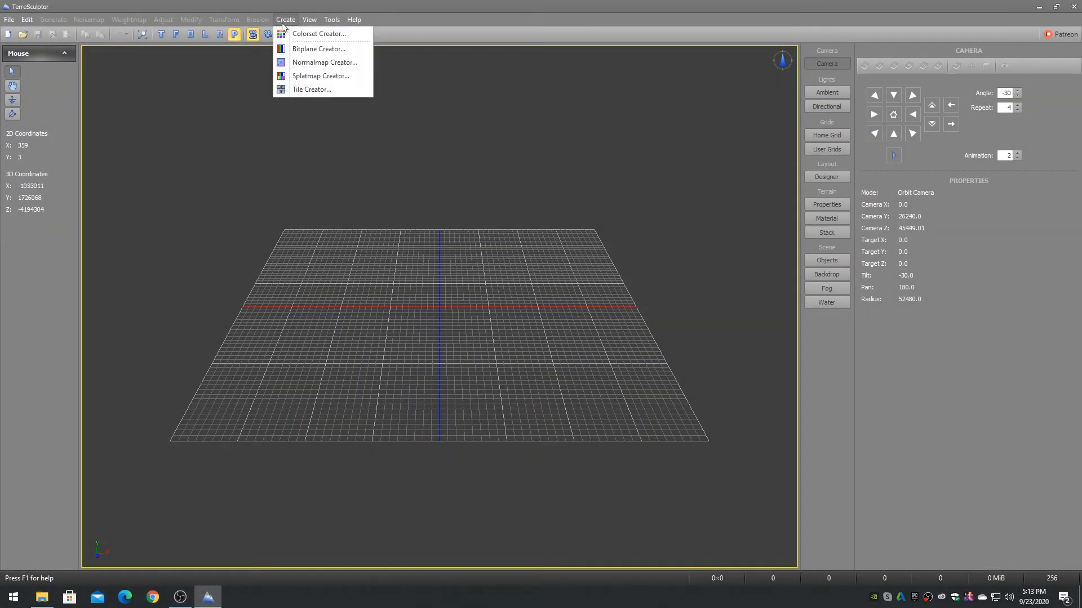
pyautogui.click(320, 76)
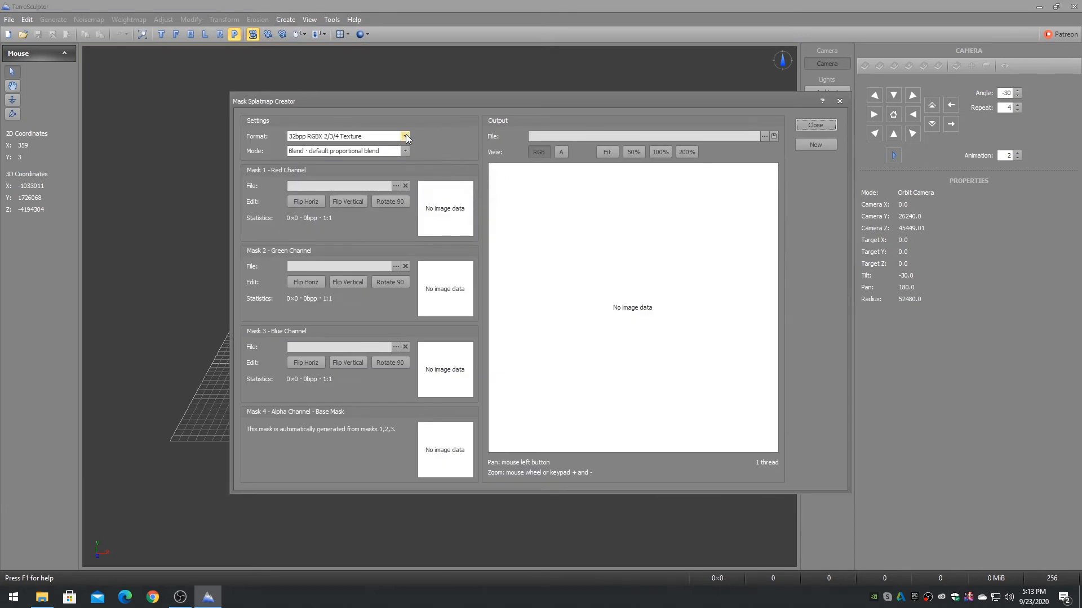
pyautogui.click(406, 136)
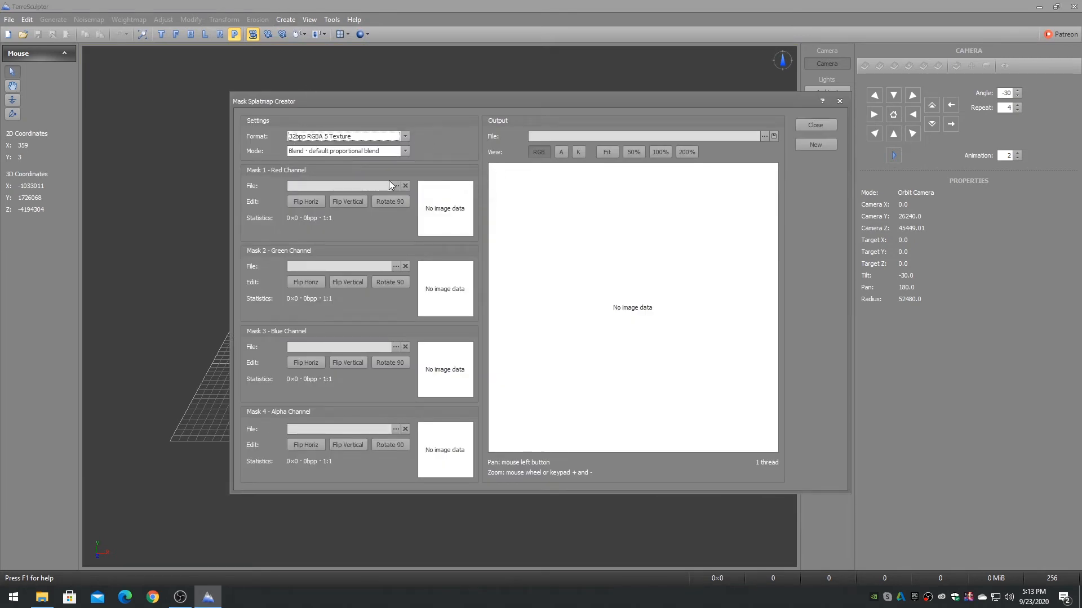